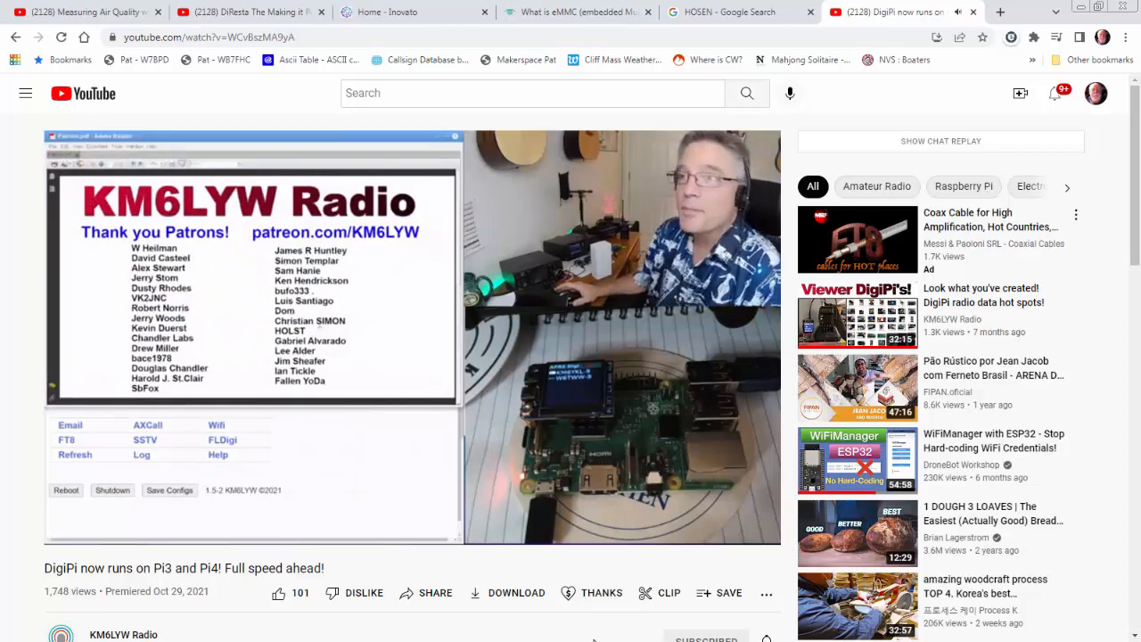
mouse_move(506, 592)
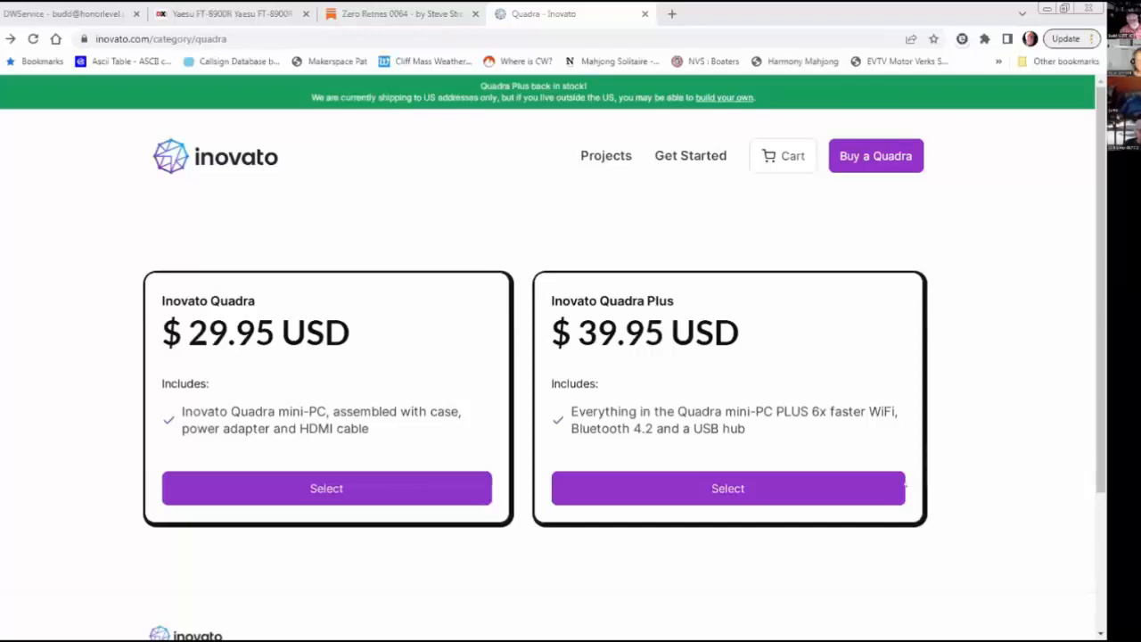
mouse_move(702, 488)
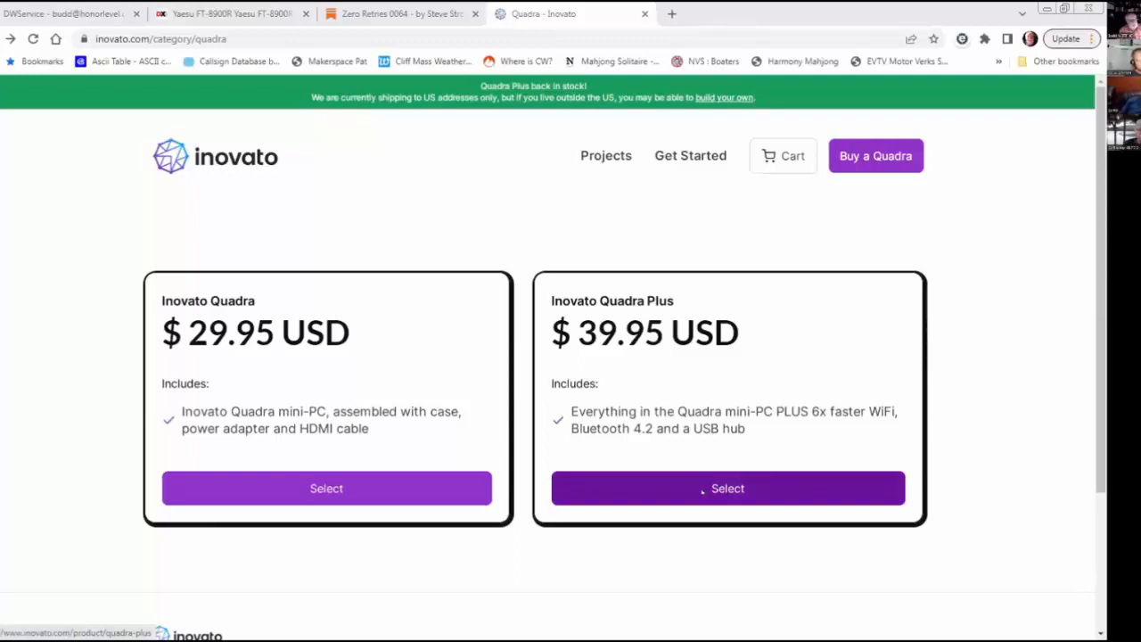
Step: Select the Inovato Quadra Plus to view its product page
click(727, 489)
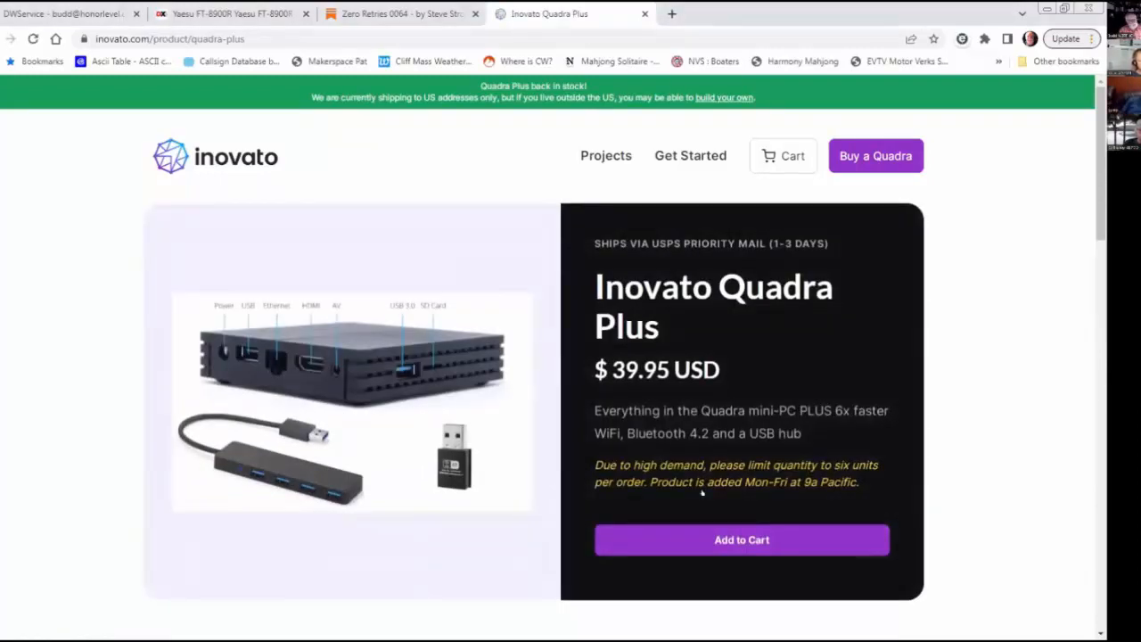
mouse_move(453, 513)
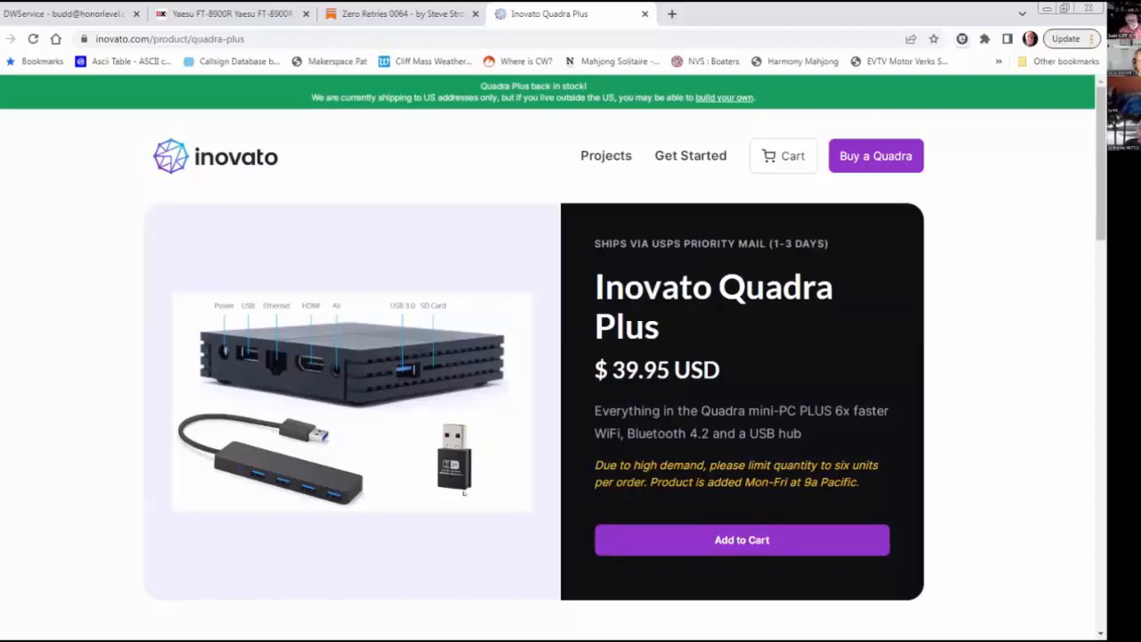
scroll(down, 3)
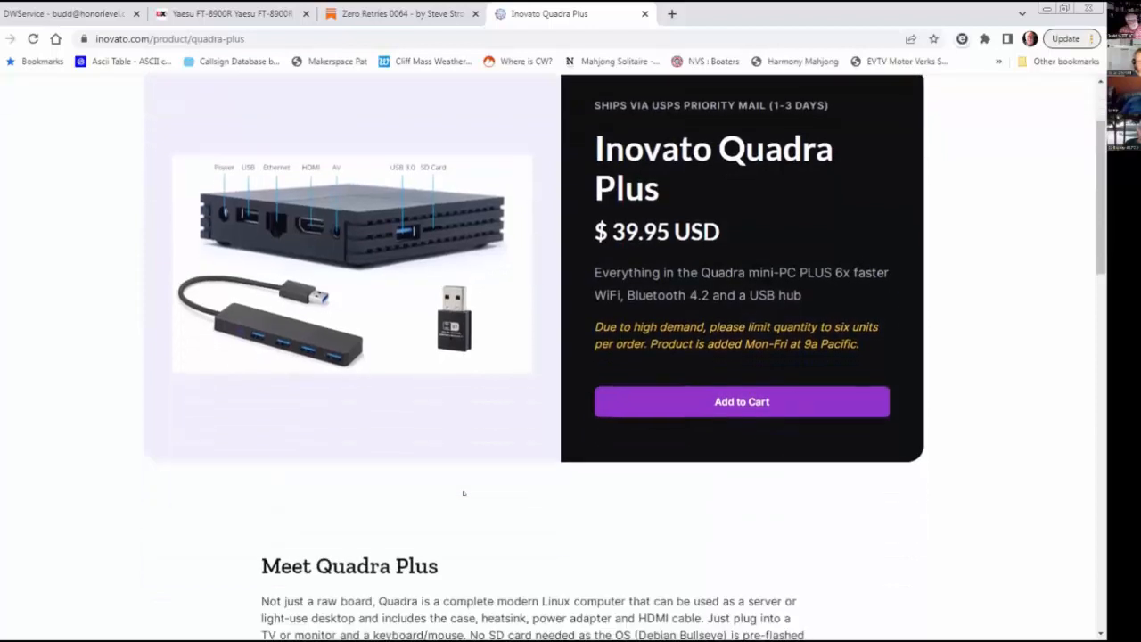
scroll(down, 3)
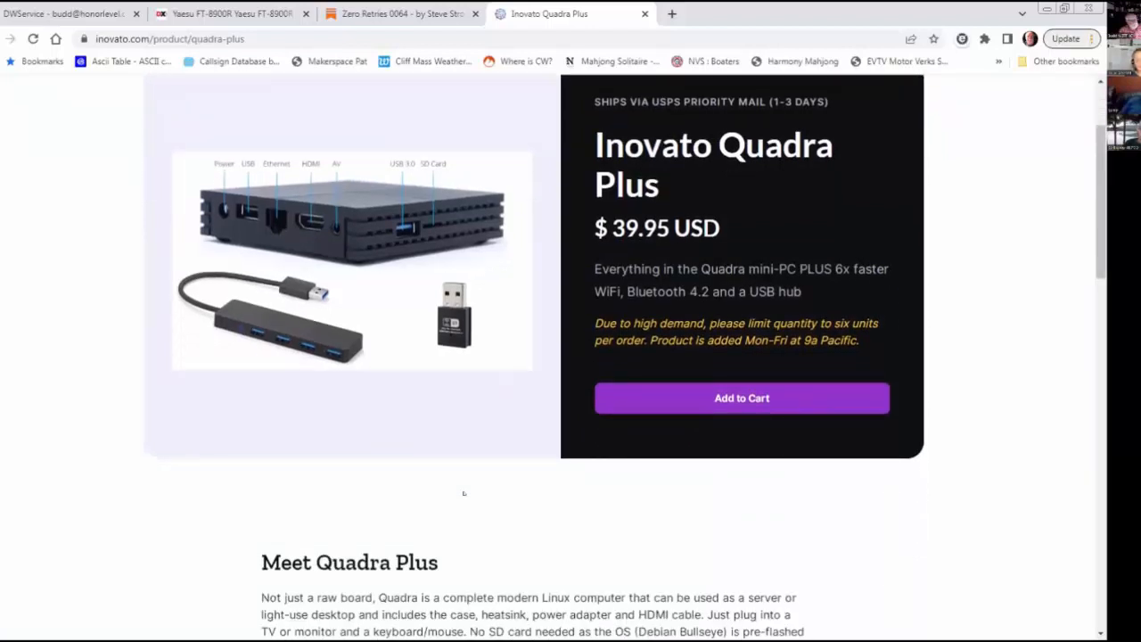
scroll(down, 3)
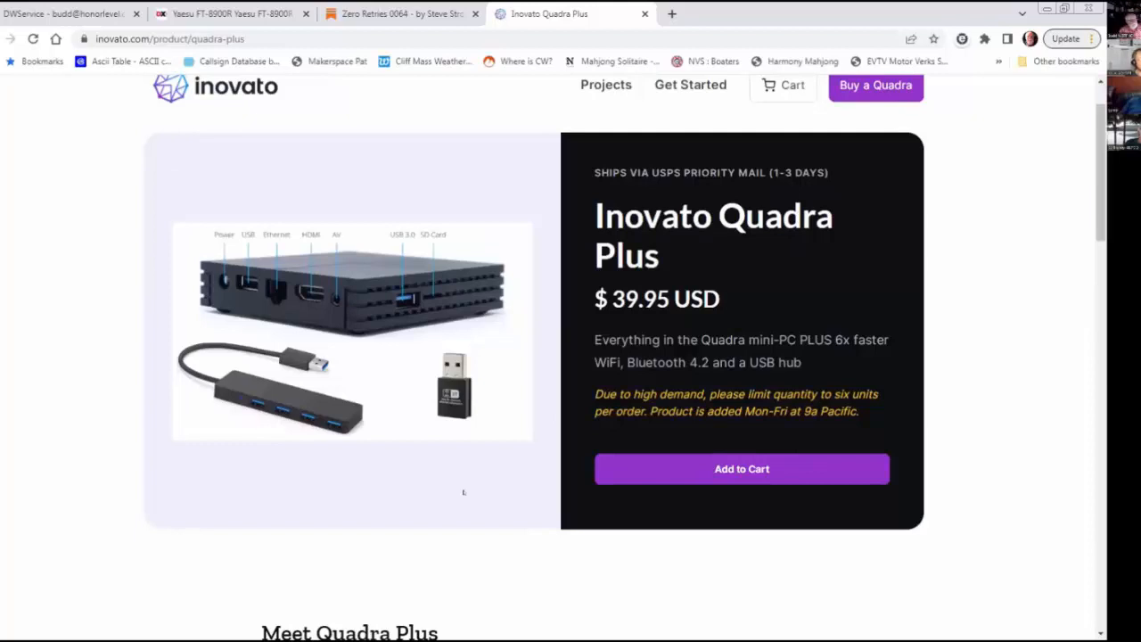
scroll(down, 3)
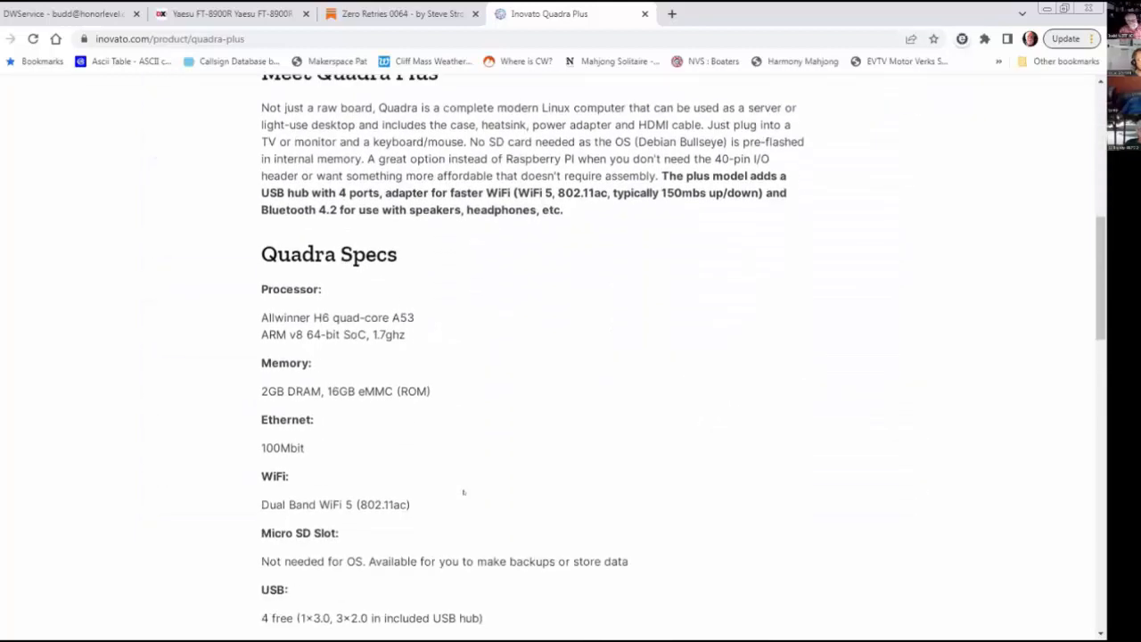
scroll(down, 3)
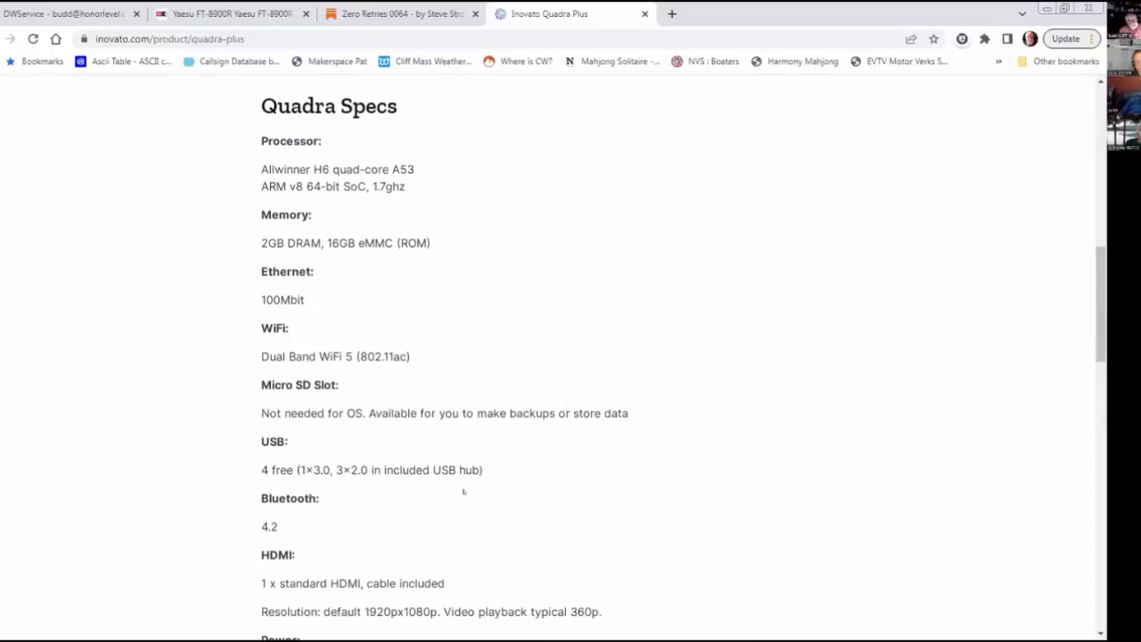
scroll(down, 3)
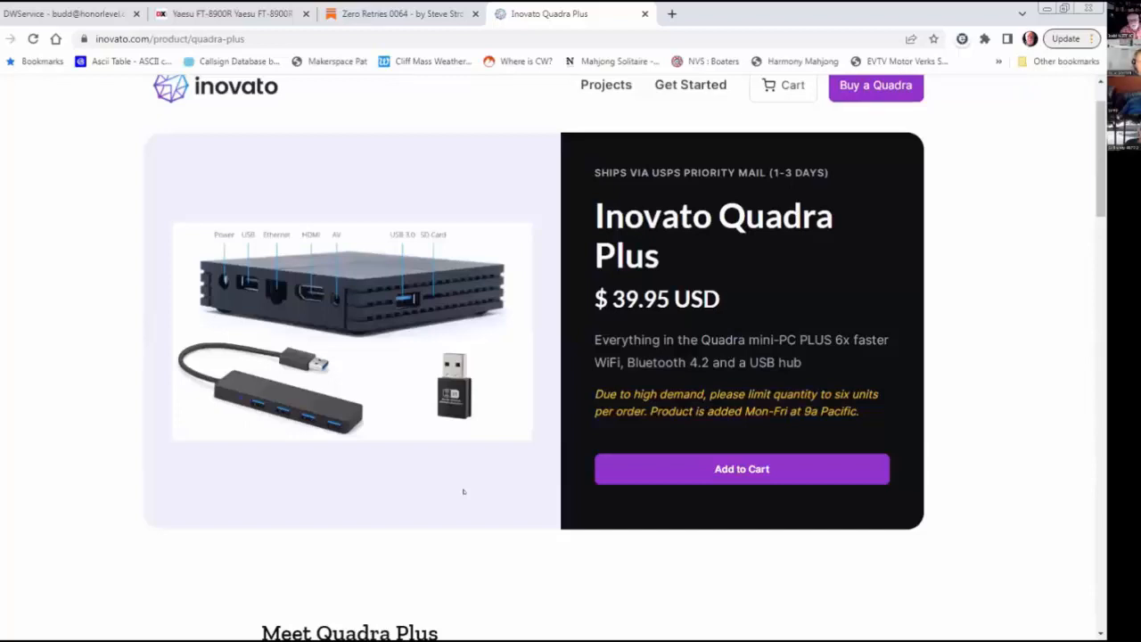
mouse_move(977, 458)
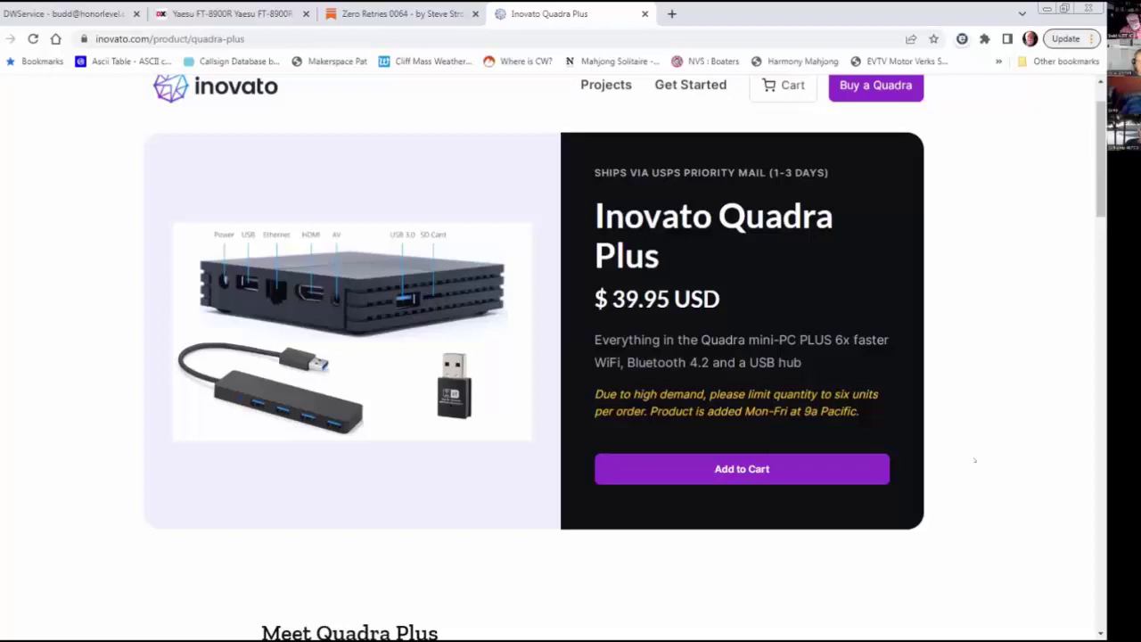
mouse_move(1007, 449)
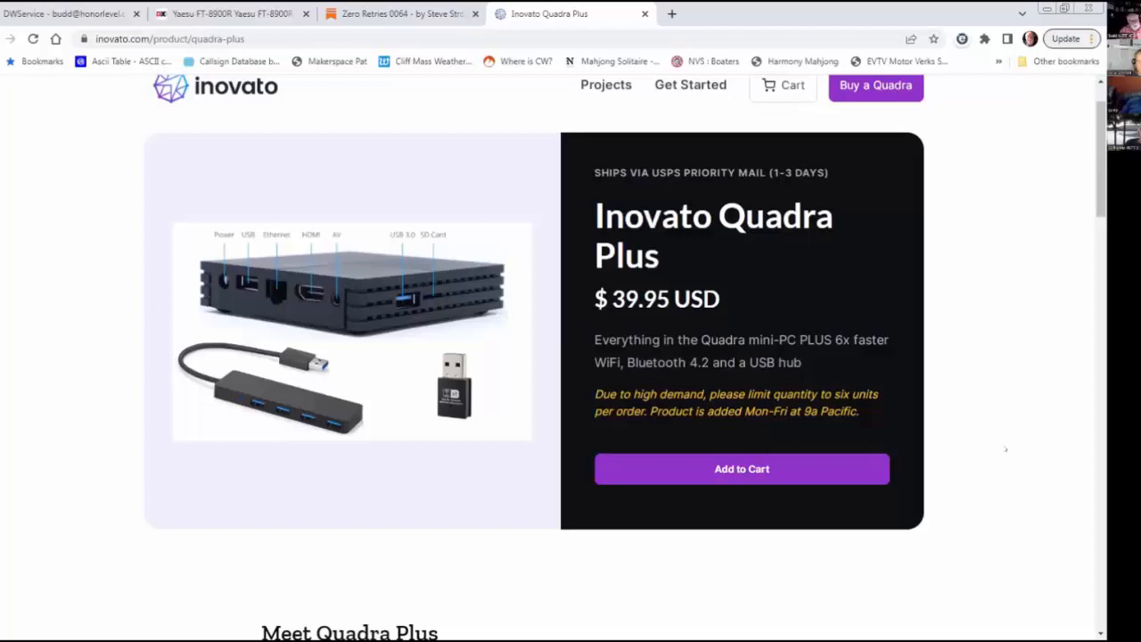
mouse_move(984, 436)
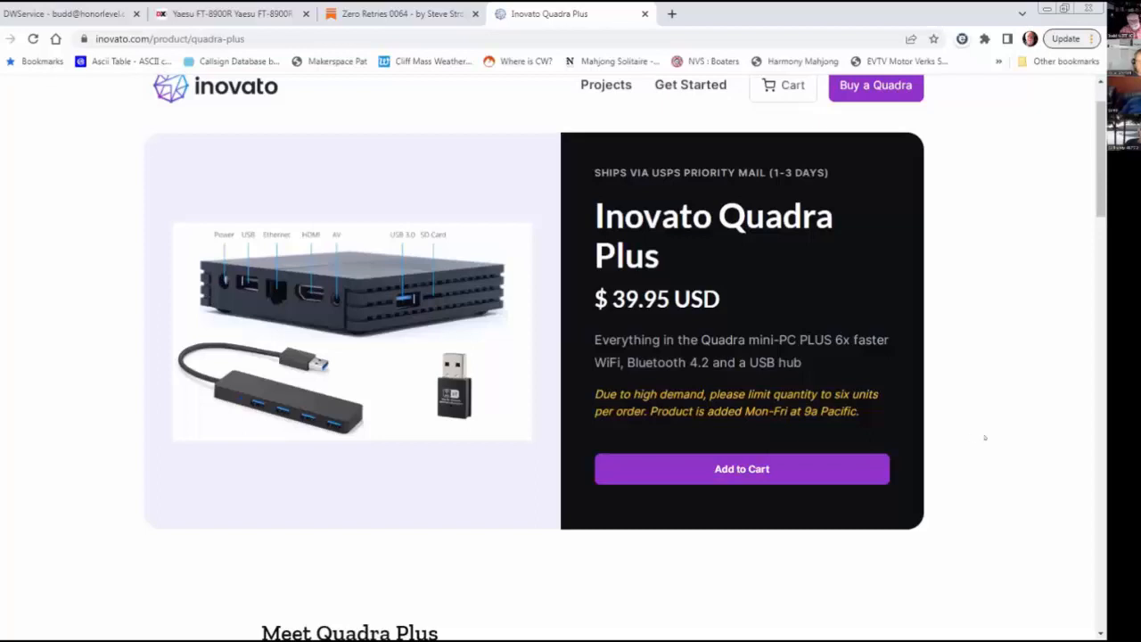